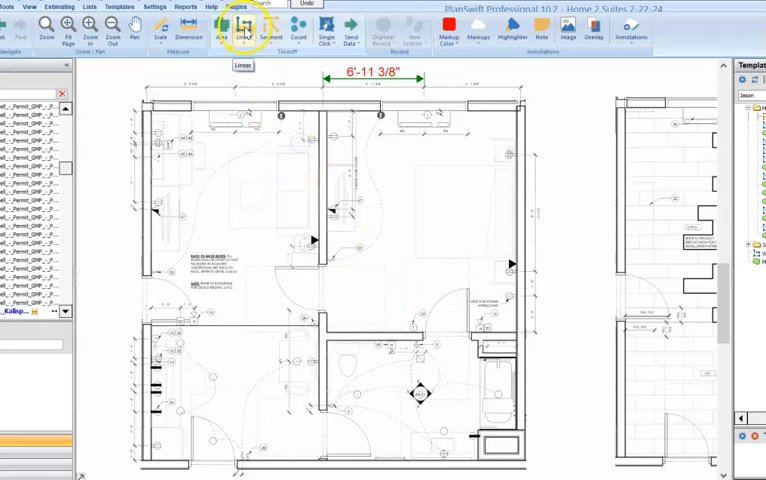
# Step: Start a linear takeoff named 'Walls' in the 1st Floor Units folder and show its Advanced properties
pyautogui.click(248, 28)
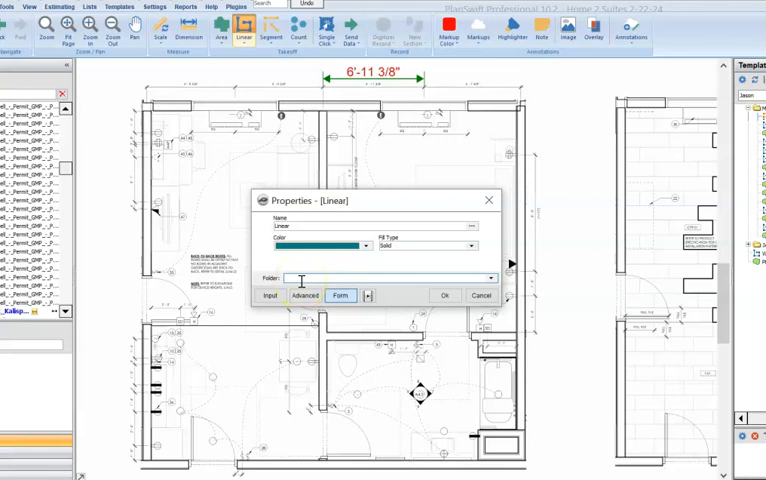
pyautogui.write('1d')
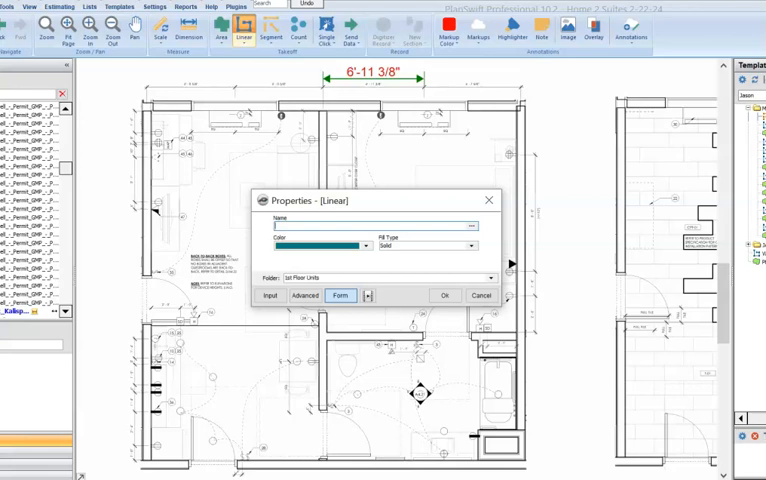
pyautogui.write('Walls')
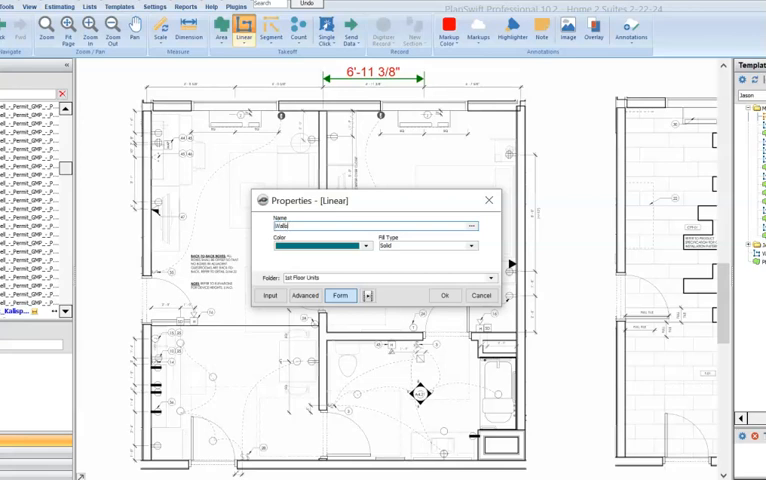
pyautogui.write('s')
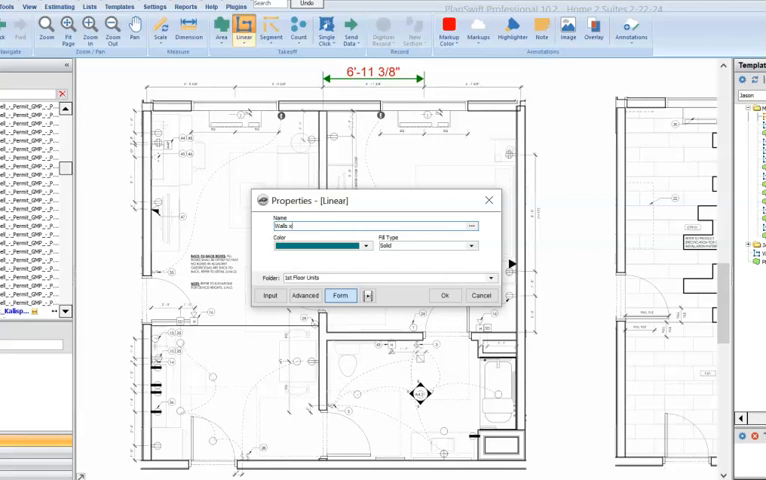
pyautogui.write('2')
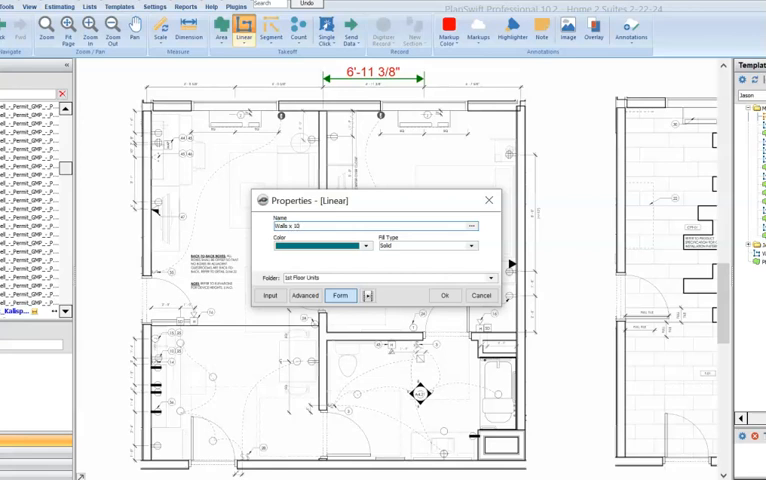
pyautogui.click(330, 244)
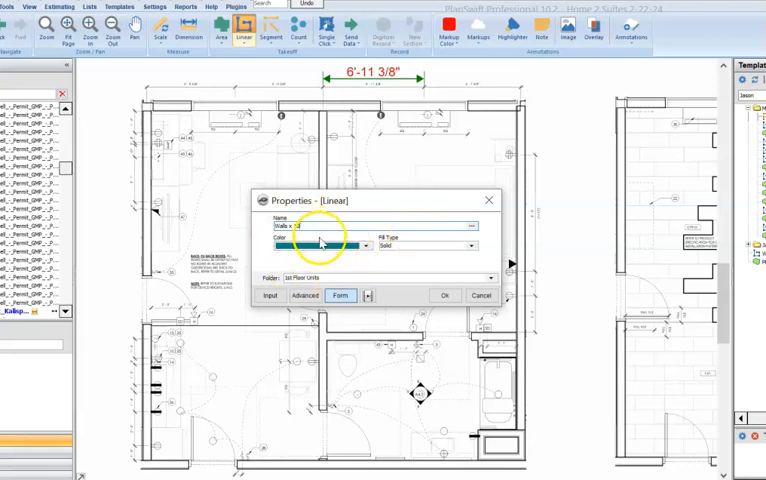
pyautogui.click(302, 296)
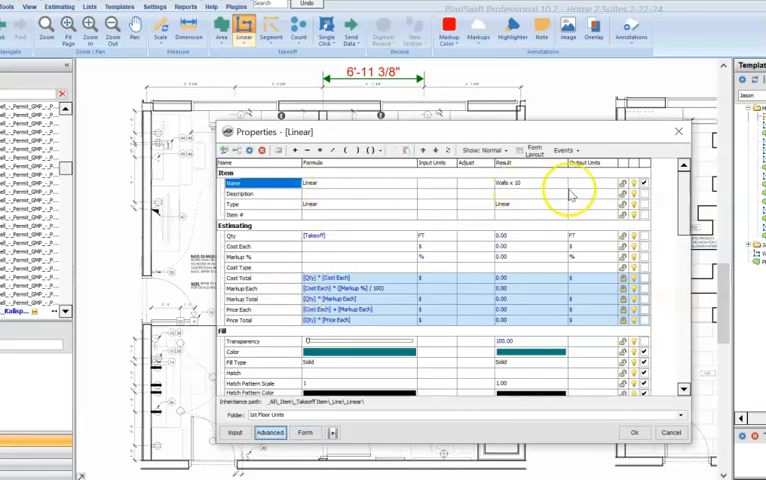
# Step: Give the Walls takeoff a description and a quantity formula multiplied by the unit count
pyautogui.click(648, 192)
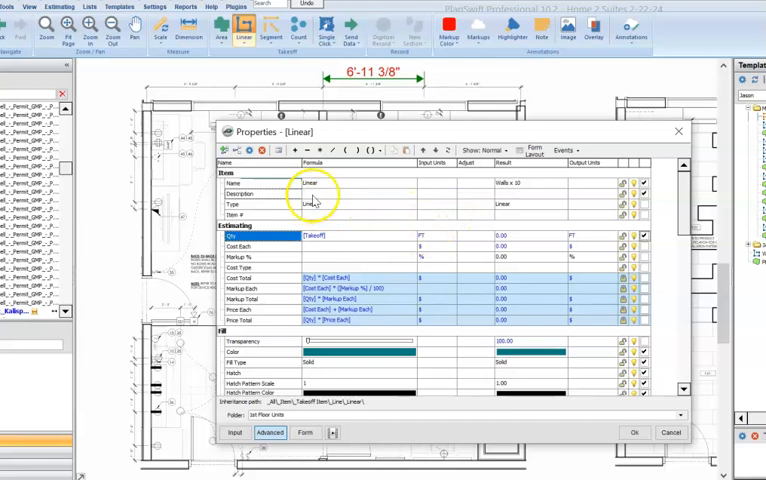
pyautogui.click(310, 194)
pyautogui.write('Eggshell Pint TBD')
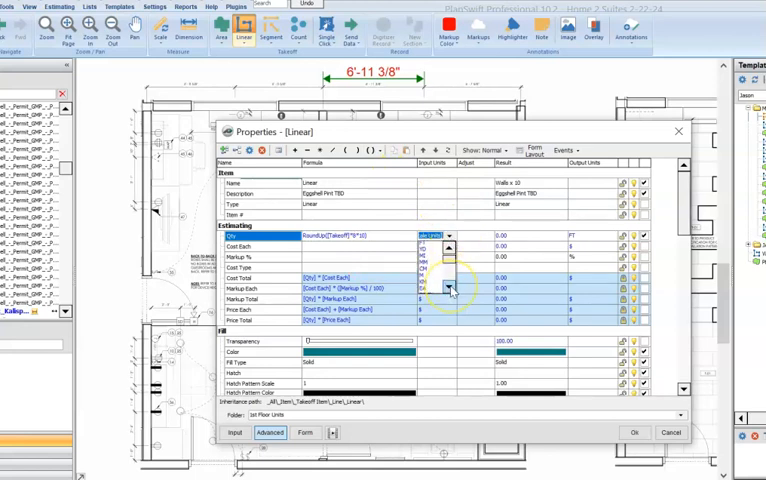
pyautogui.click(440, 290)
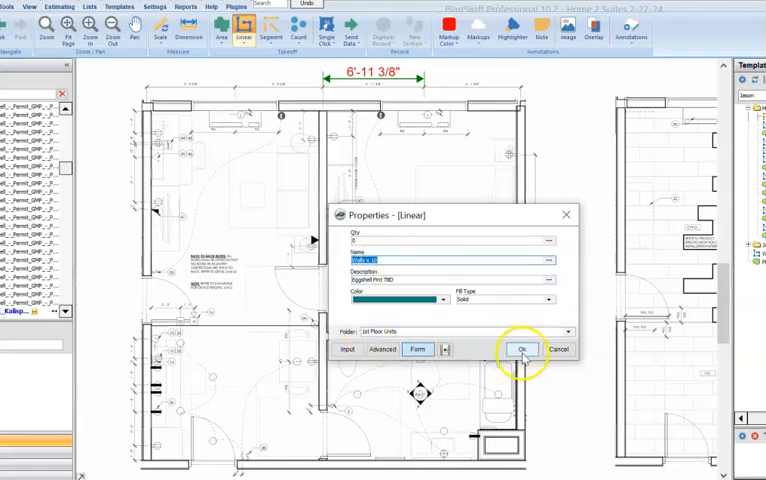
# Step: Confirm the takeoff, trace the unit's wall perimeter, and show the Estimating list
pyautogui.click(520, 348)
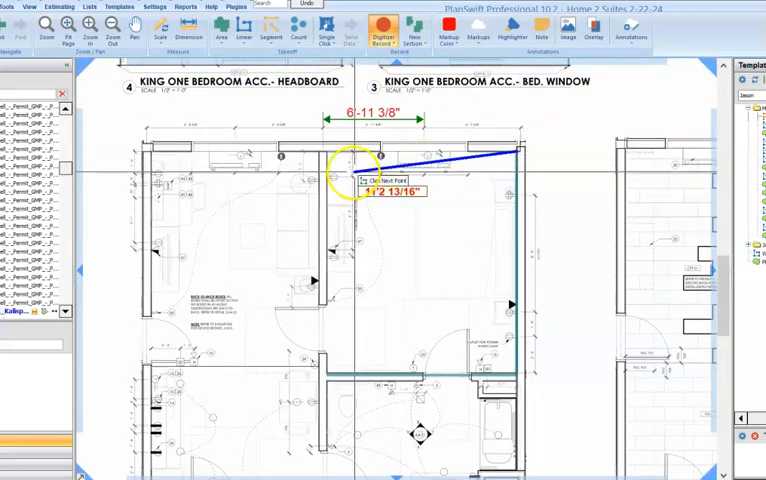
pyautogui.click(338, 354)
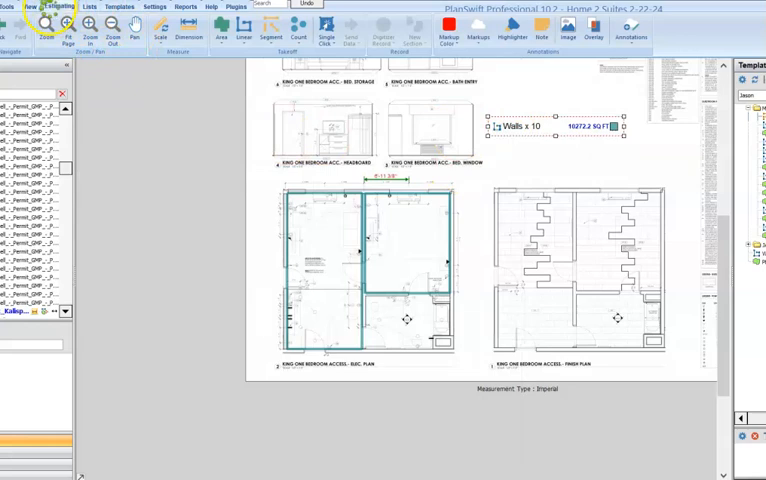
pyautogui.click(60, 8)
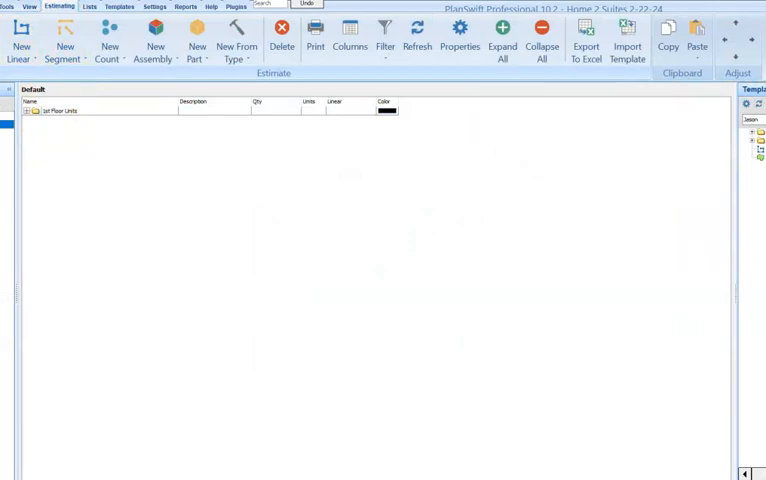
# Step: Add a new folder named '2nd Floor Units' below the 1st Floor Units folder
pyautogui.click(460, 40)
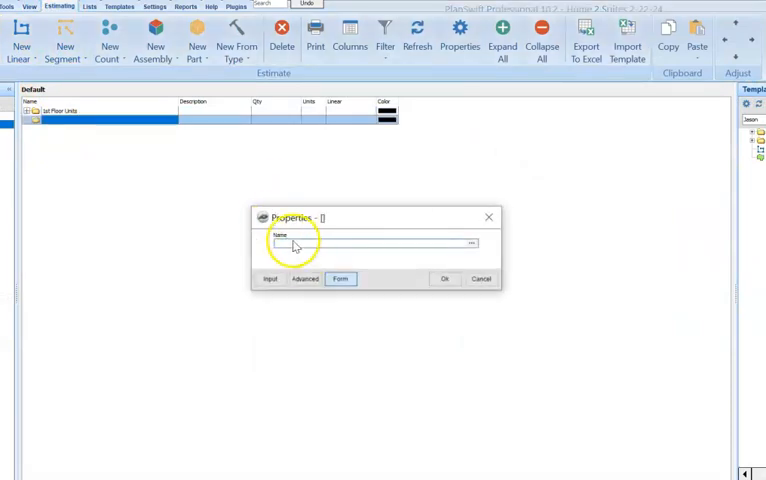
pyautogui.click(298, 244)
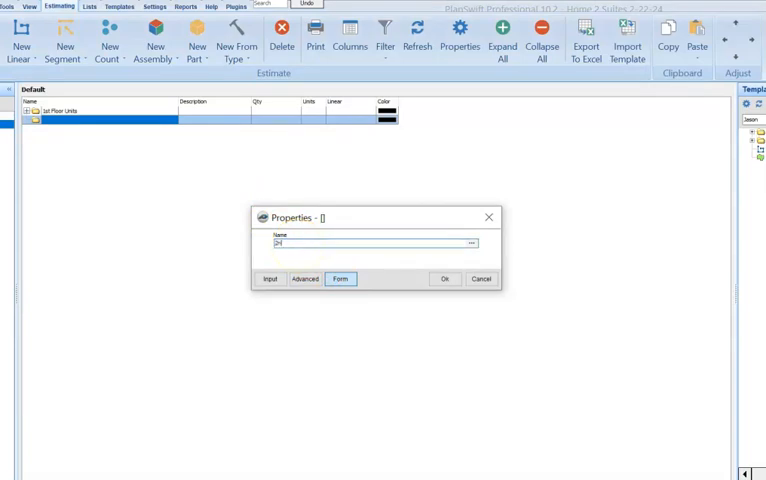
pyautogui.write('2nd')
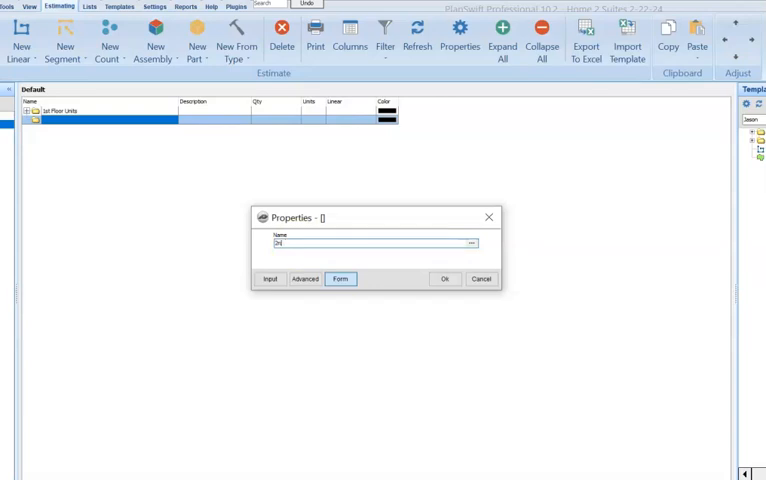
pyautogui.write('2nd Floor')
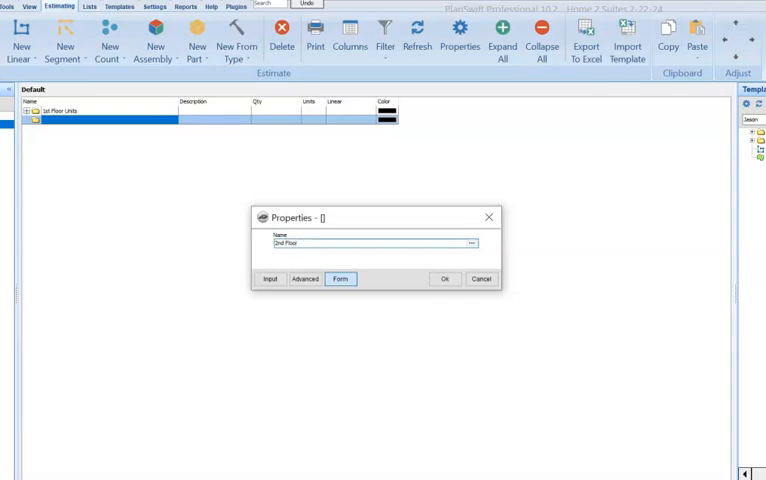
pyautogui.write('Units')
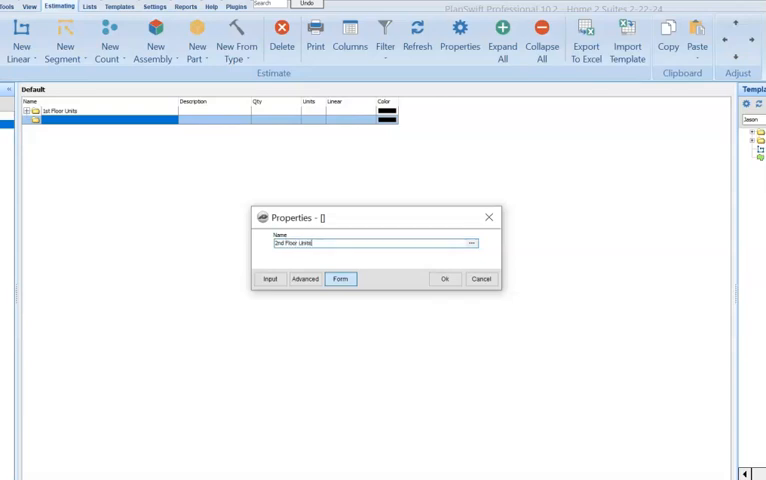
pyautogui.click(444, 278)
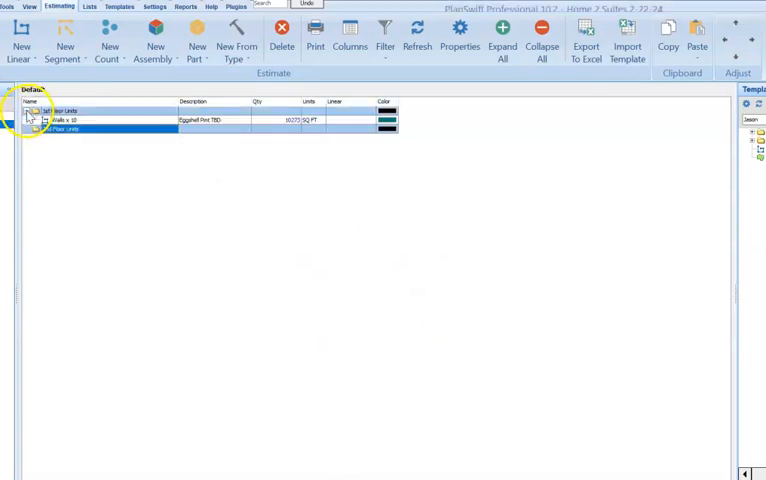
# Step: Copy Walls x 10 into the 2nd Floor Units folder as a sub-item with its digitizer points
pyautogui.click(70, 120)
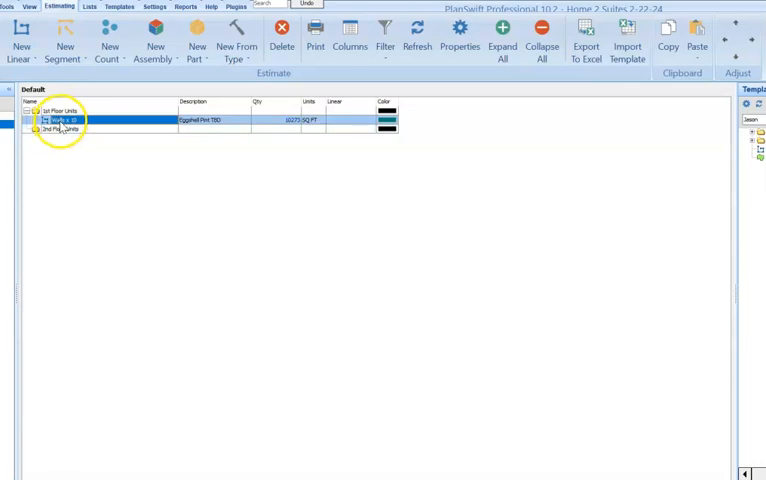
pyautogui.rightClick(62, 120)
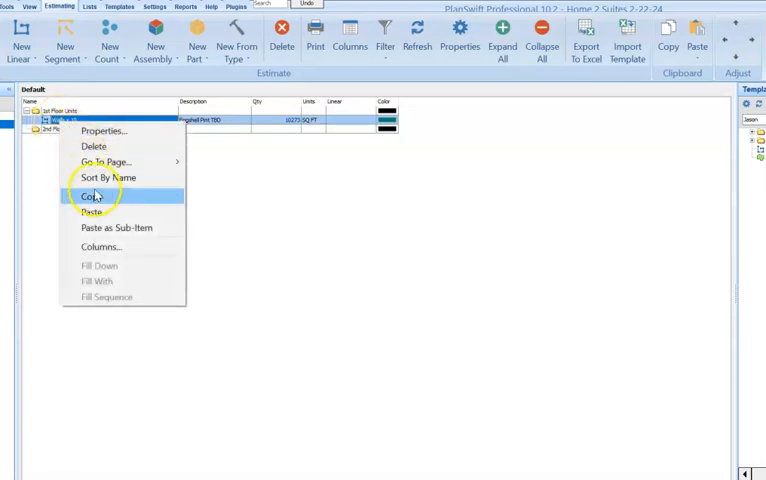
pyautogui.click(90, 196)
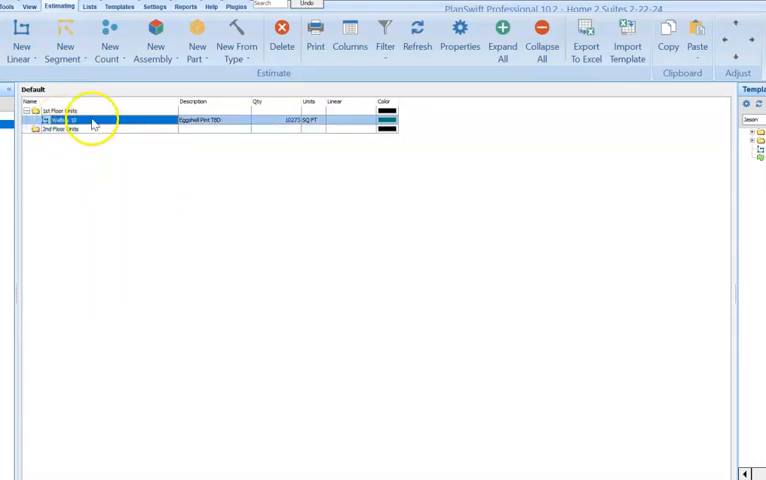
pyautogui.rightClick(88, 130)
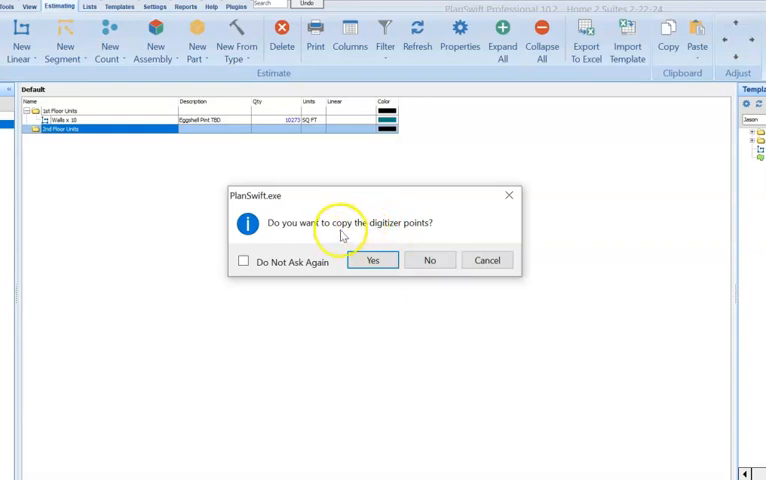
pyautogui.click(372, 260)
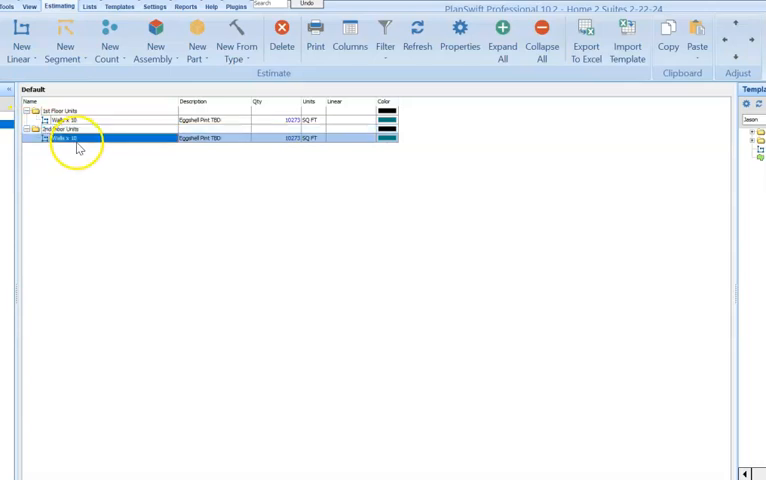
# Step: Rename the copied walls takeoff for the second floor in its Properties
pyautogui.doubleClick(68, 138)
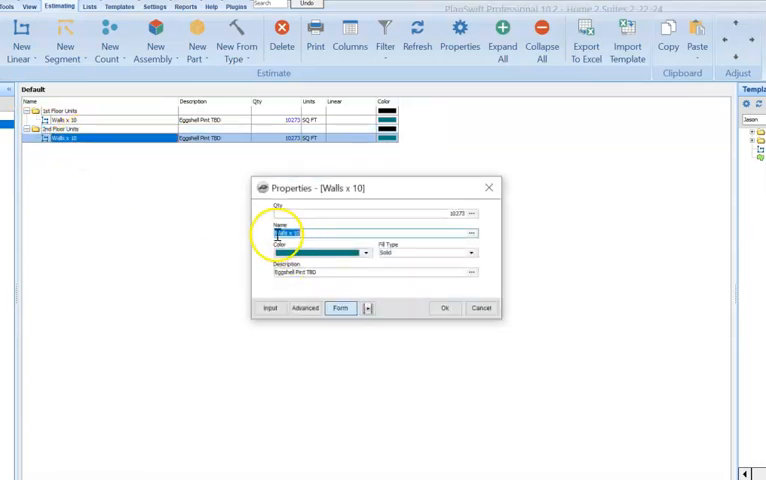
pyautogui.click(290, 232)
pyautogui.write('2nd Fl. ')
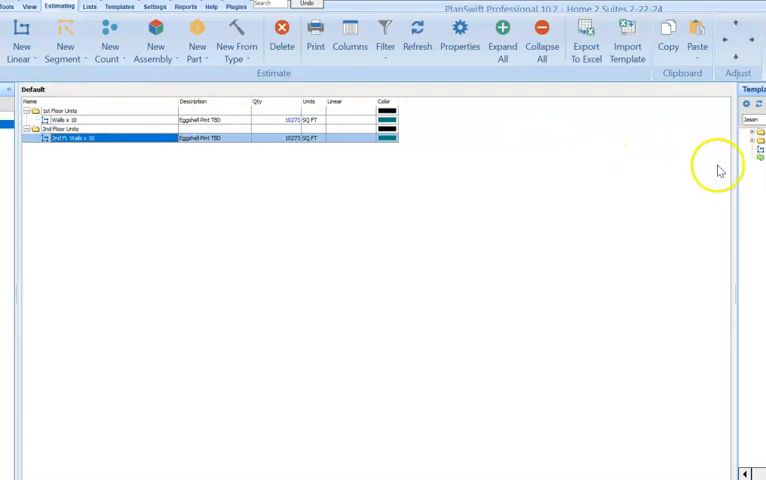
pyautogui.moveTo(196, 188)
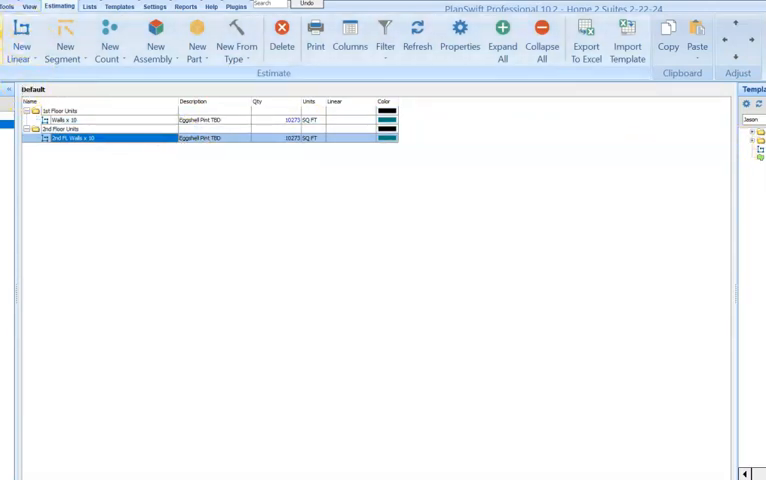
# Step: Copy the first-floor Walls x 10 item and paste it into the Templates list
pyautogui.click(64, 120)
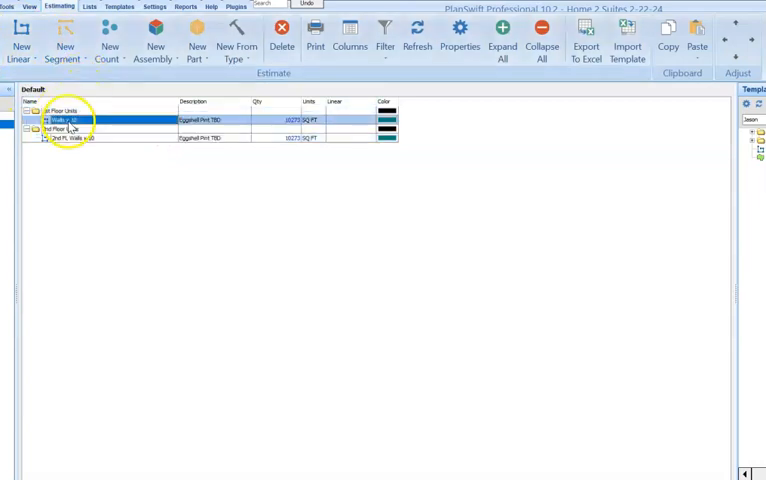
pyautogui.rightClick(60, 120)
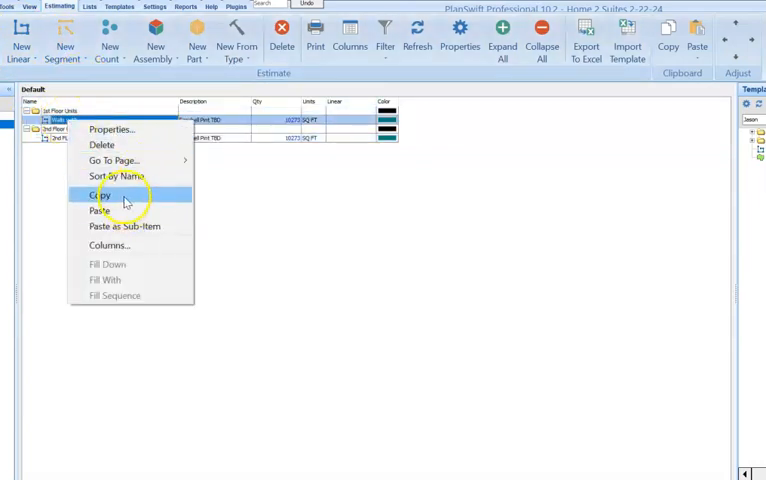
pyautogui.click(98, 194)
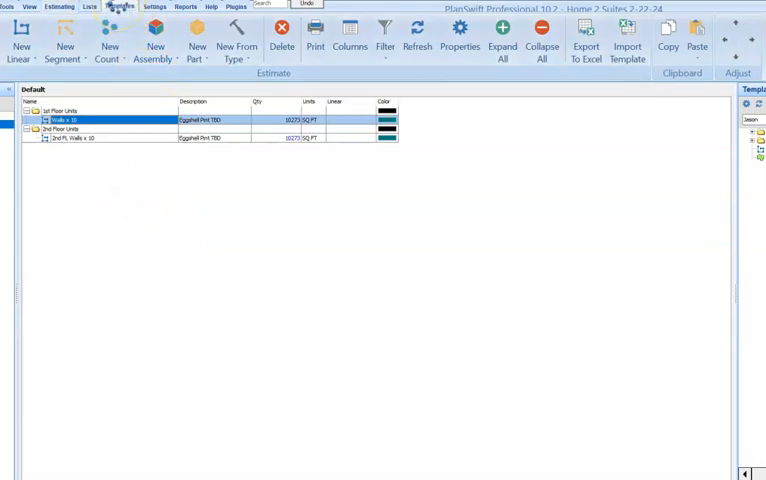
pyautogui.click(120, 8)
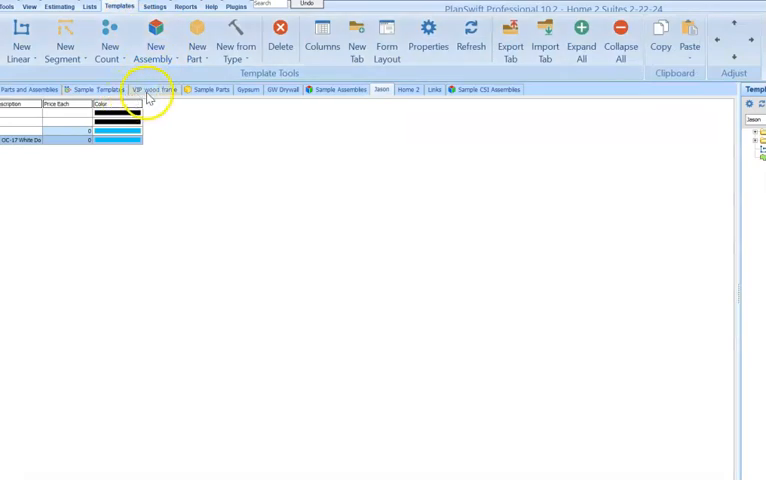
pyautogui.rightClick(100, 164)
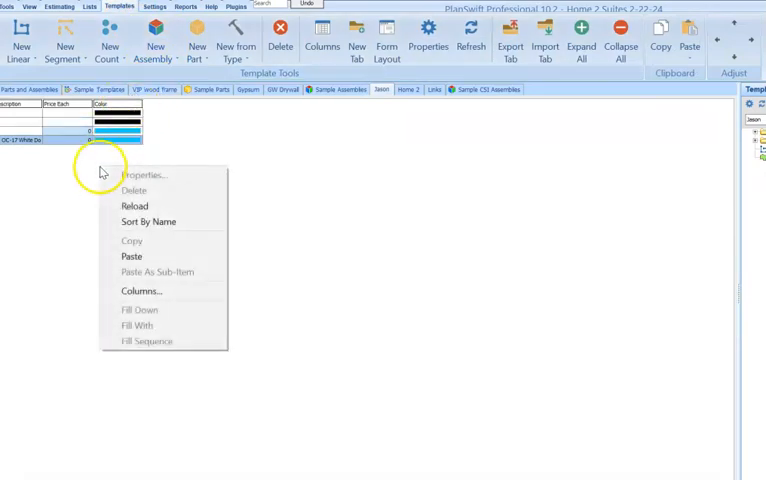
pyautogui.click(132, 256)
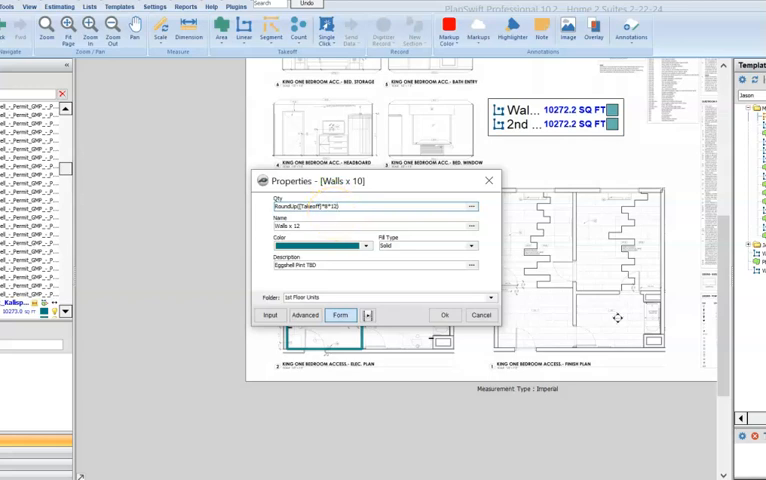
# Step: Apply the Walls x 10 properties so the plan shows its square-foot wall totals
pyautogui.click(444, 316)
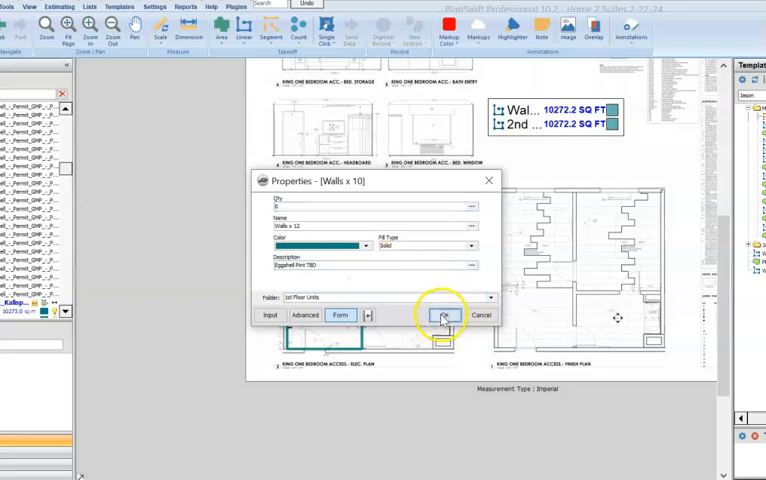
pyautogui.click(444, 316)
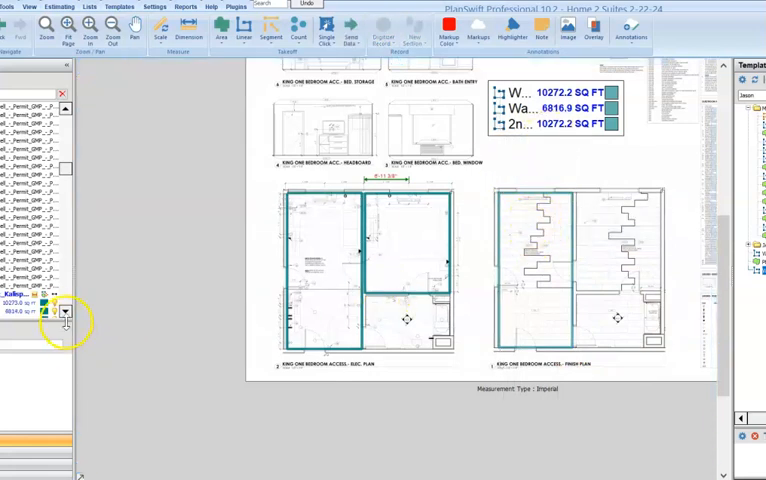
# Step: Show the colour palette for one walls takeoff in the left panel
pyautogui.click(64, 312)
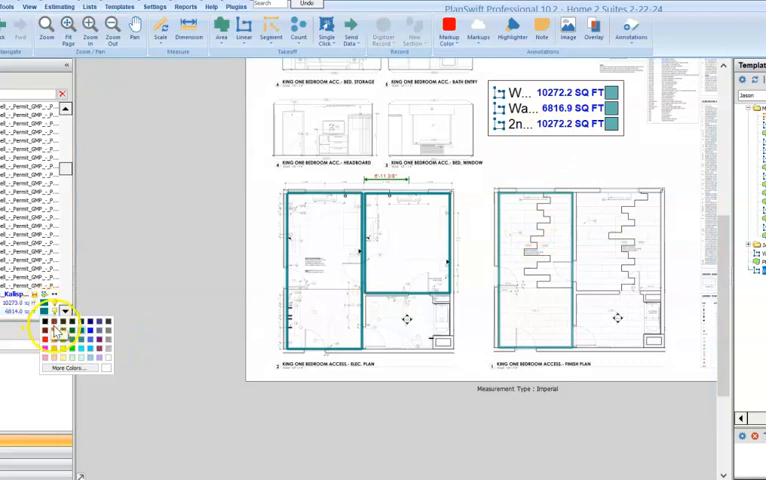